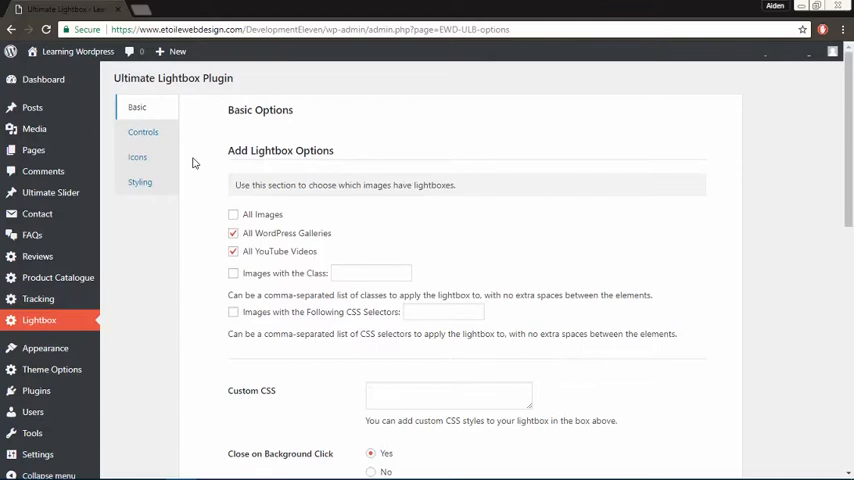
# Show the Control Options listing the control assignments for each toolbar area.
pyautogui.click(144, 132)
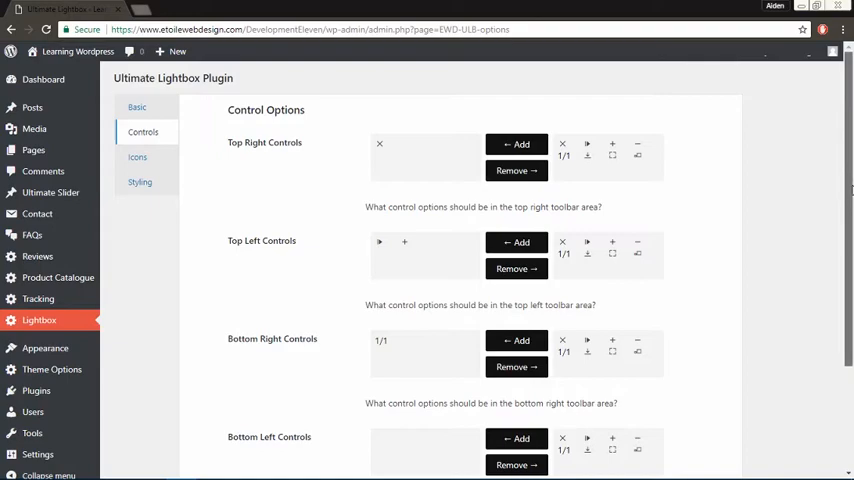
pyautogui.scroll(-3)
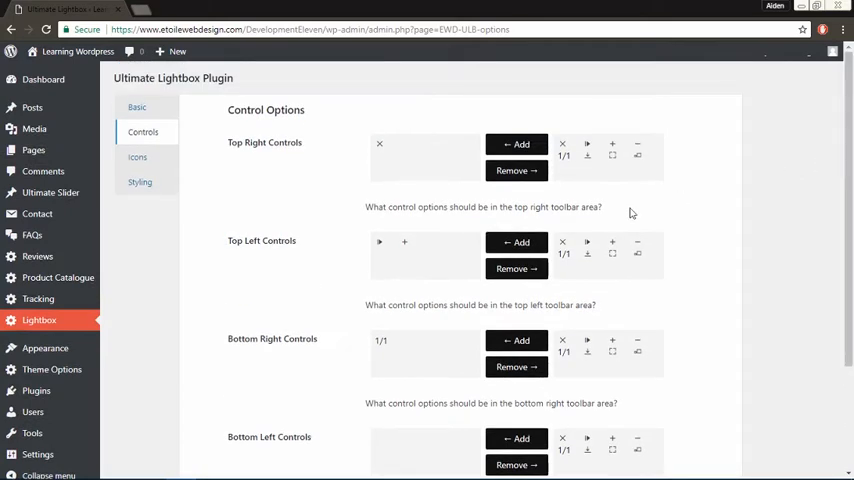
# Show the premium Icon Options and scroll through the available arrow and icon styles.
pyautogui.click(136, 156)
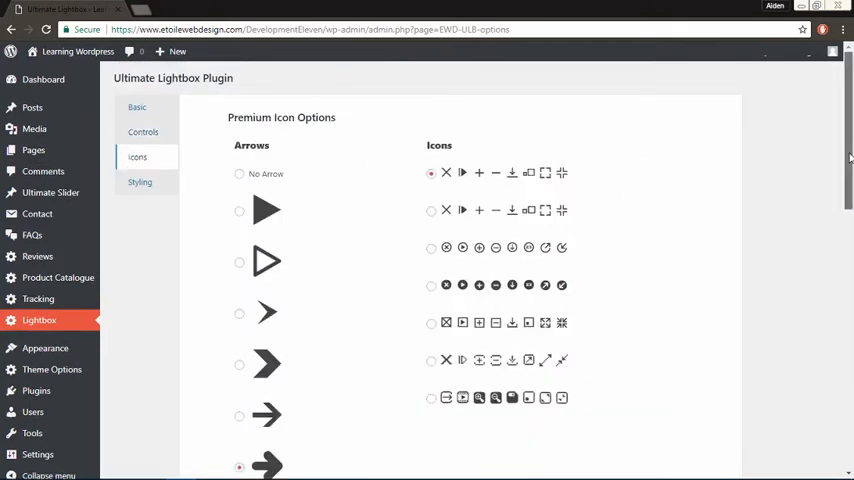
pyautogui.scroll(-3)
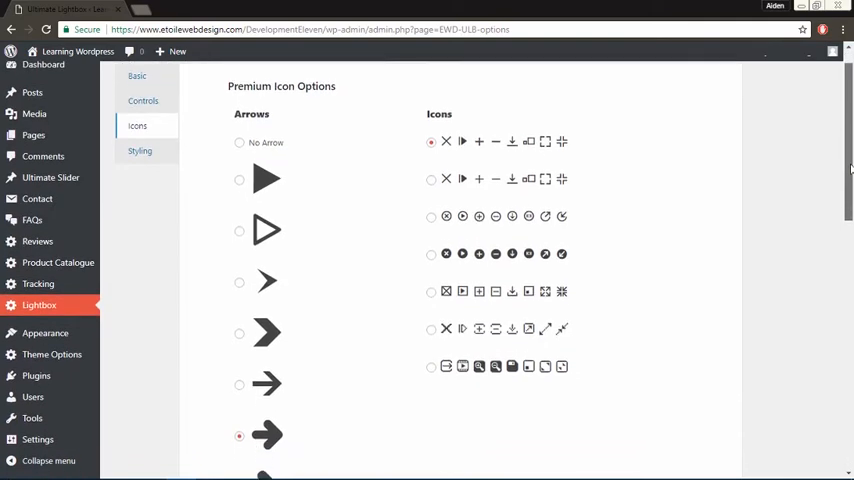
pyautogui.scroll(-3)
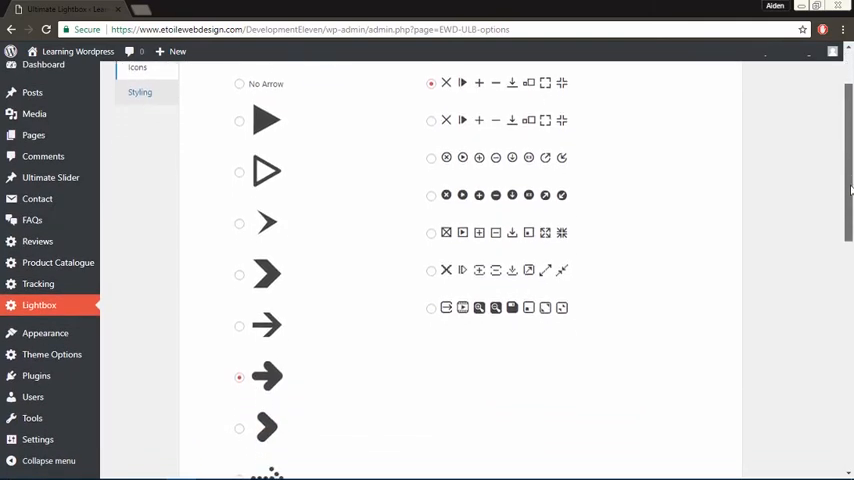
pyautogui.scroll(-3)
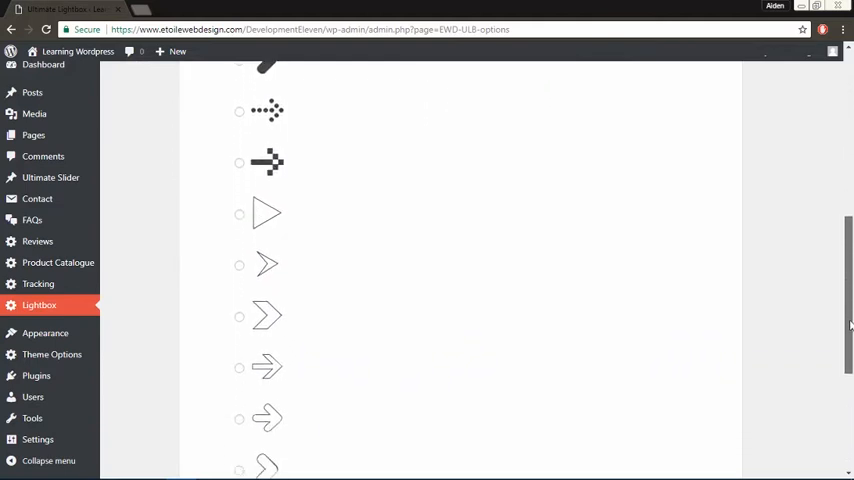
pyautogui.scroll(-3)
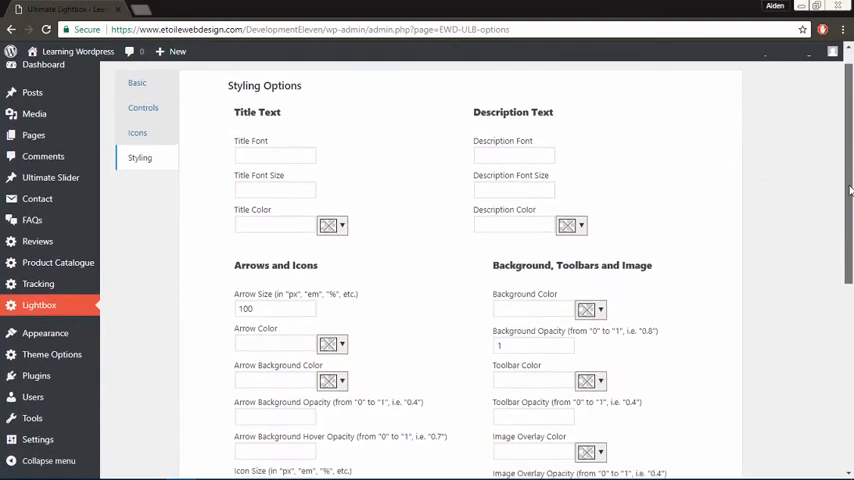
# Scroll the Styling Options down to the thumbnail color and opacity fields.
pyautogui.scroll(-3)
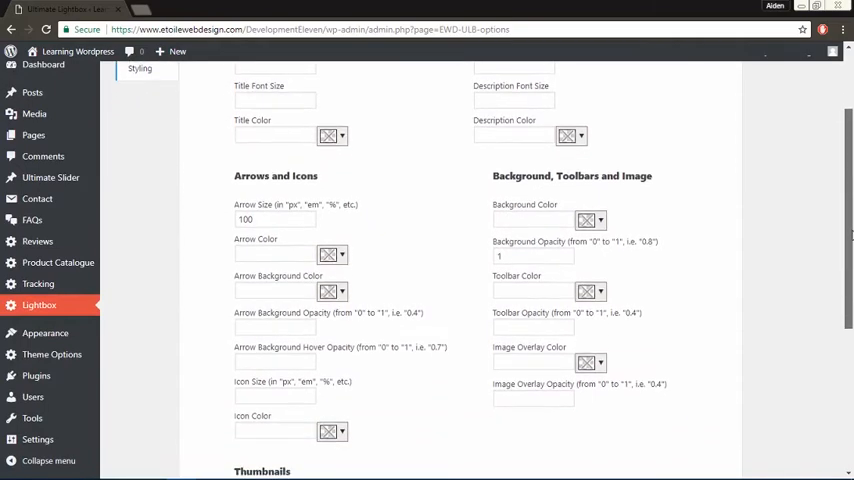
pyautogui.scroll(-3)
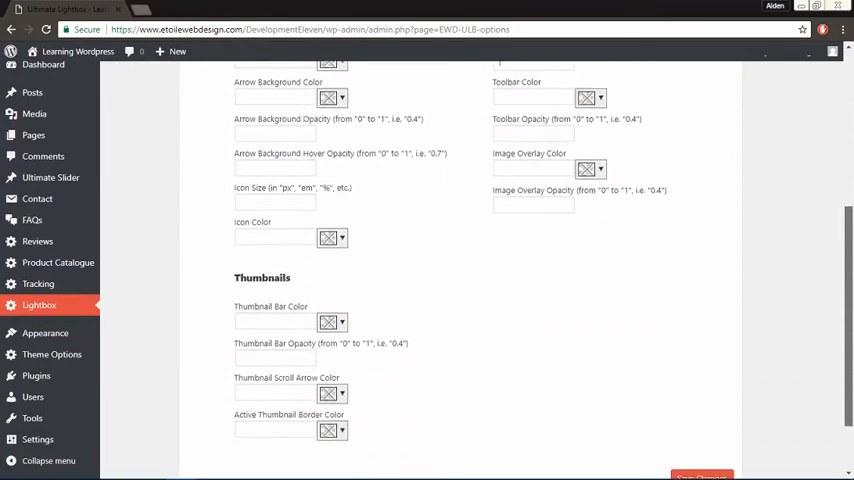
pyautogui.scroll(-3)
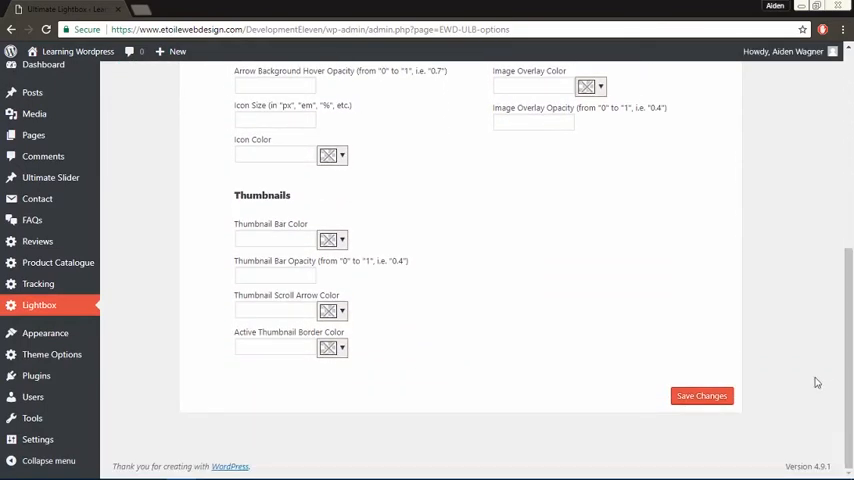